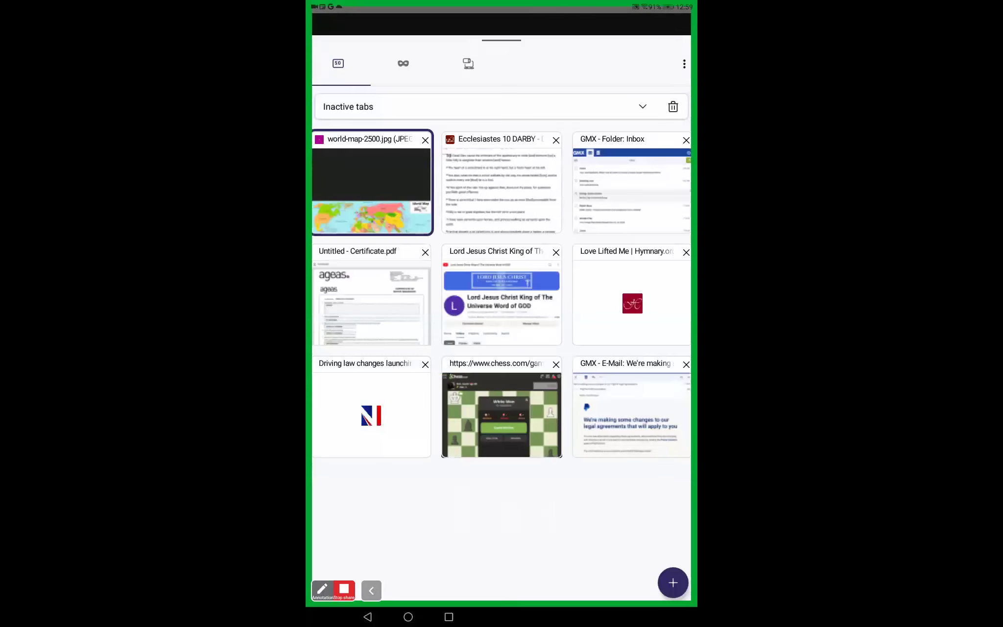
- Switch from the tab overview to the Ecclesiastes 10 page
click(500, 185)
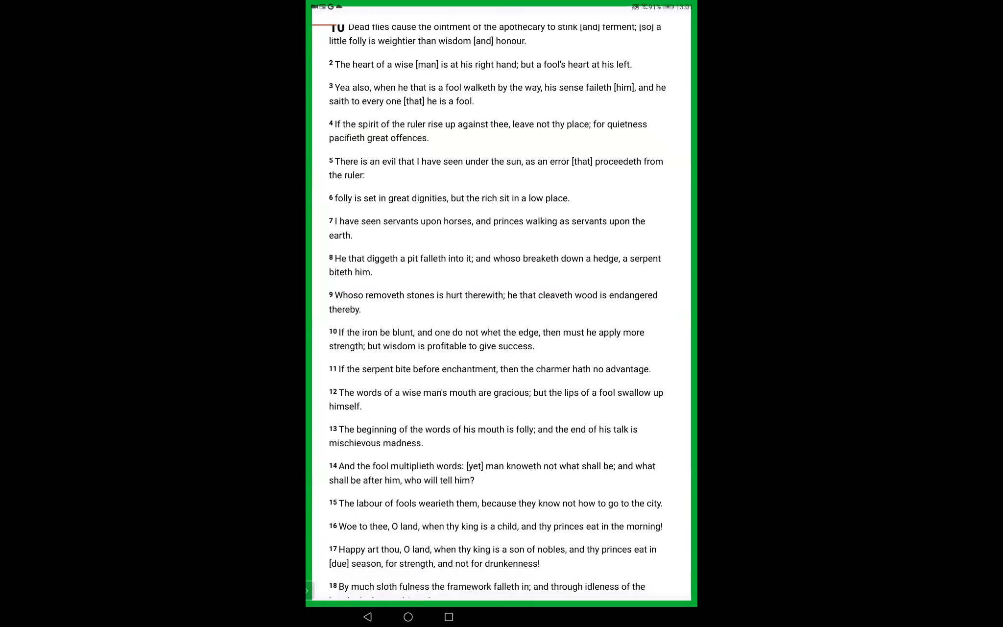
- Scroll down through Ecclesiastes 10 until verses 6 to 20 are in view
scroll(down, 3)
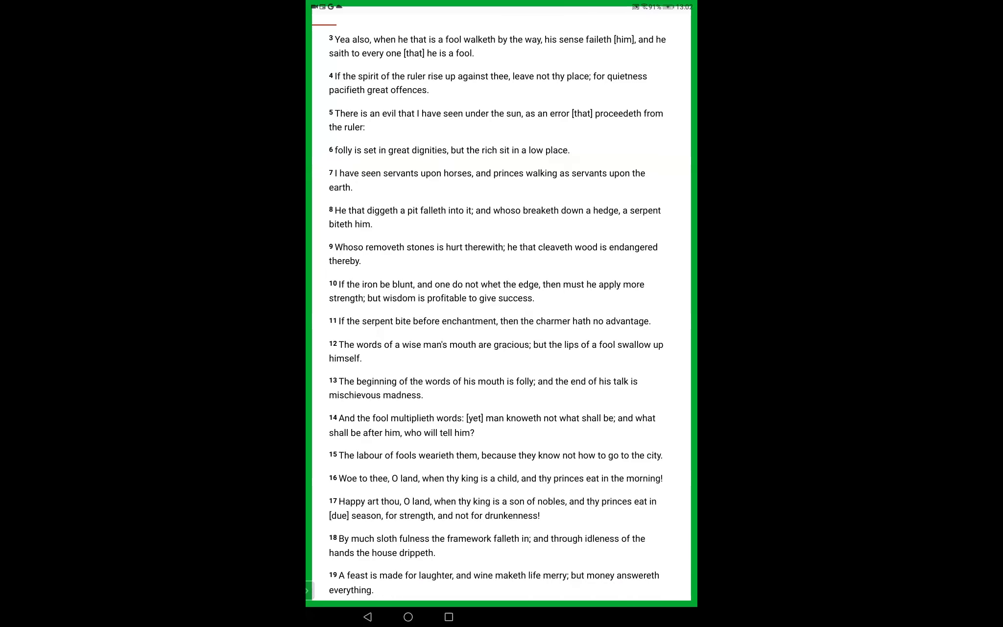
scroll(down, 3)
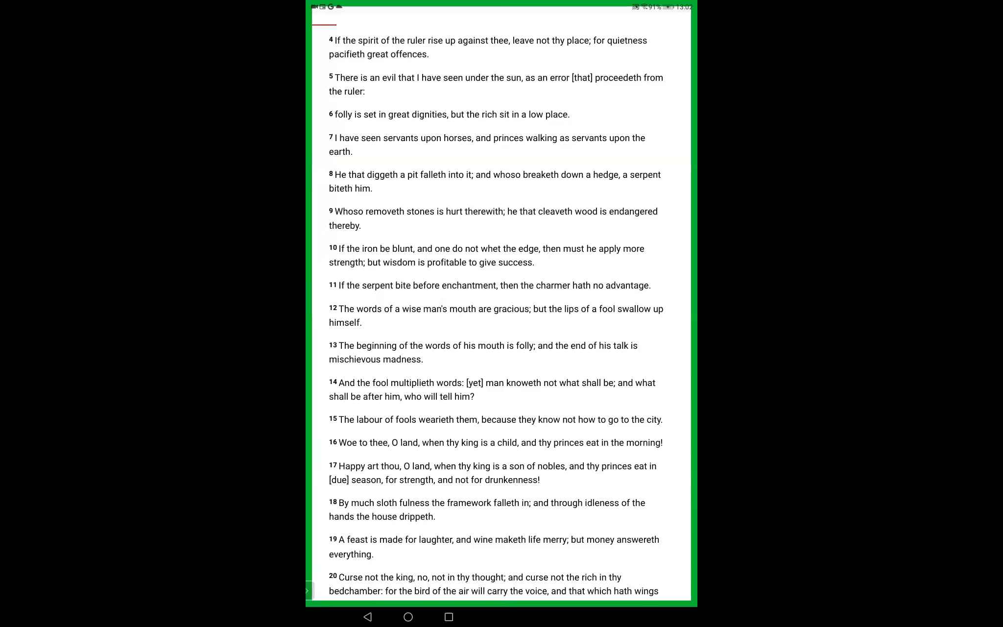
scroll(down, 3)
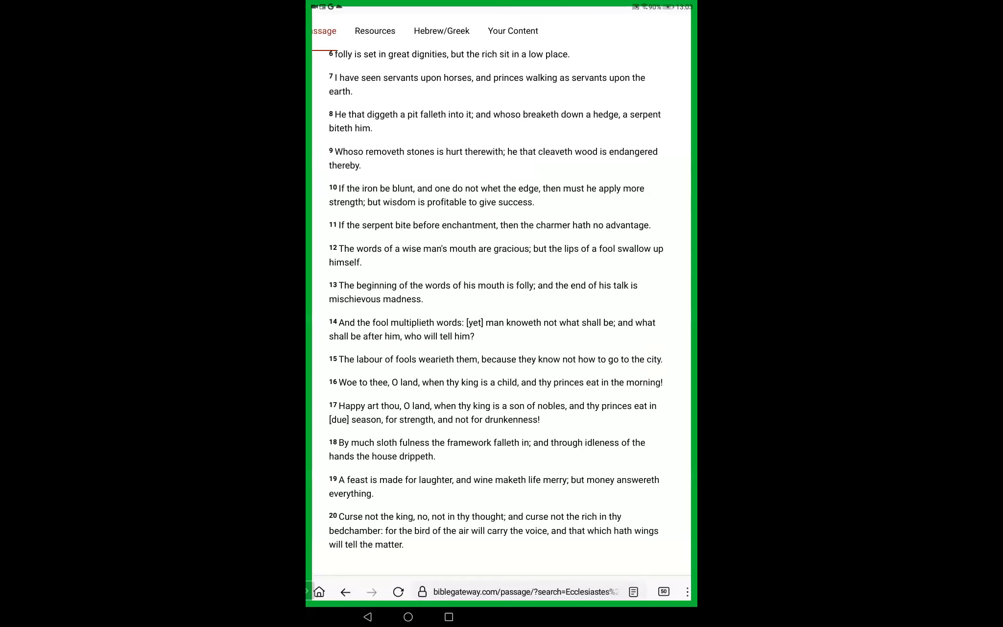
scroll(up, 3)
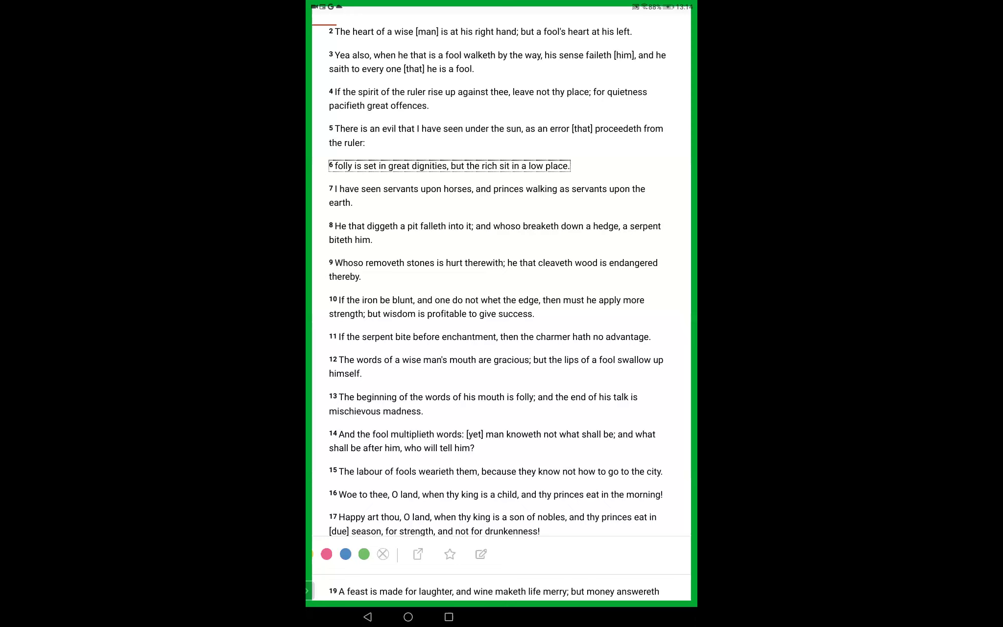
- Clear the verse 6 selection so the highlight toolbar disappears
click(383, 554)
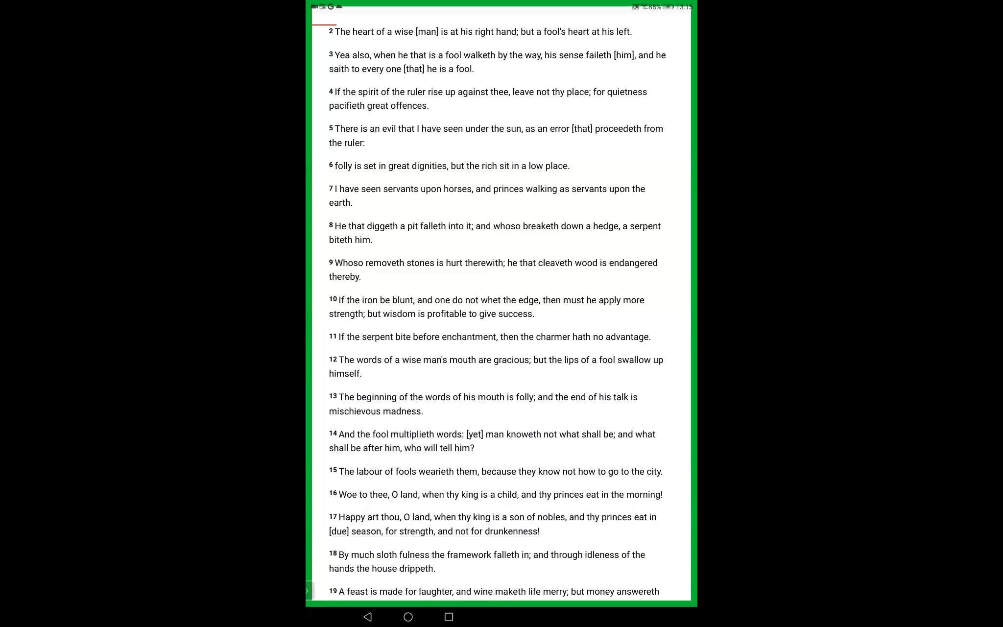